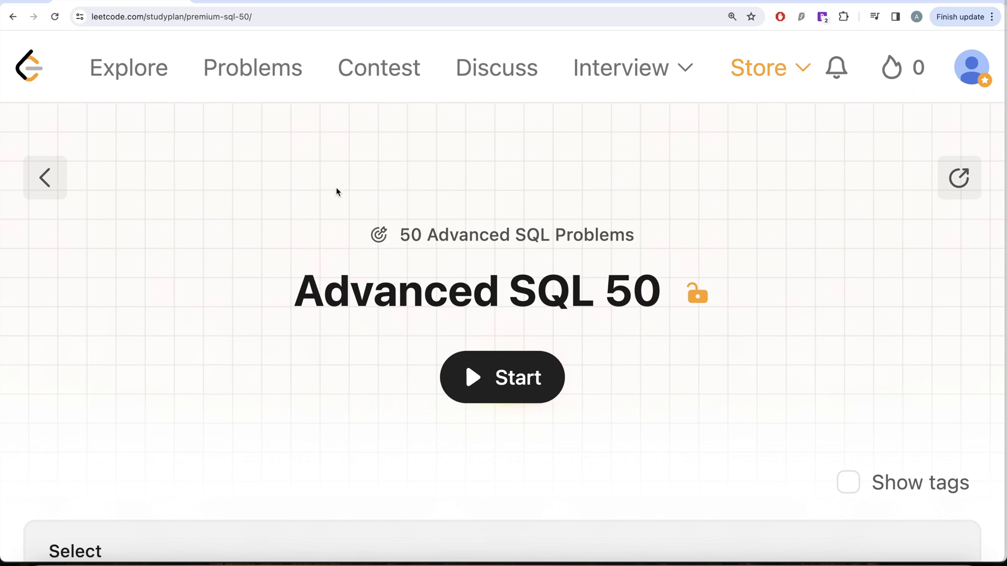
{"action": "mouse_move", "coordinate": [282, 286]}
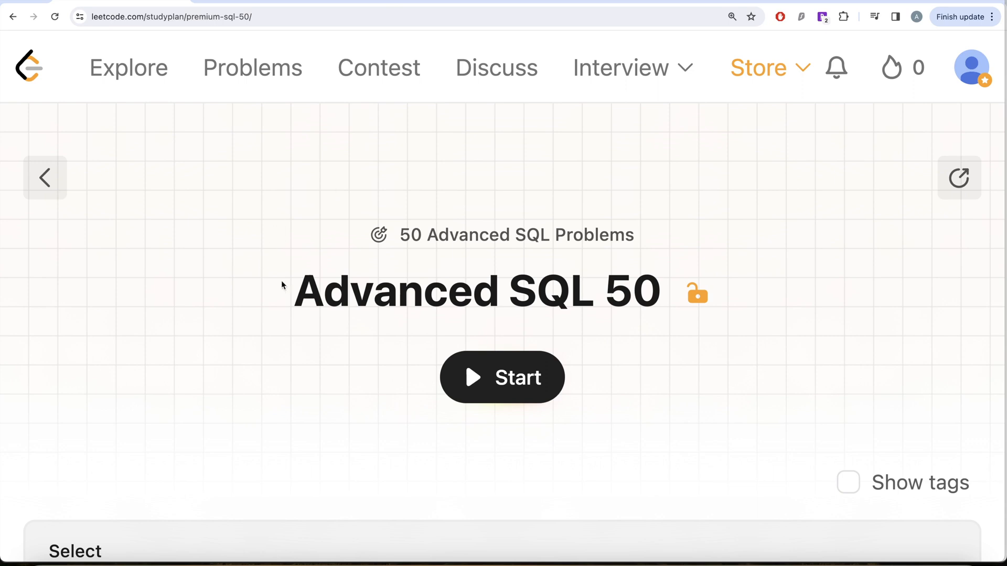
Scroll the Advanced SQL 50 study plan down to the Immediate Food Delivery I entry.
{"action": "scroll", "scroll_direction": "down", "scroll_amount": 3}
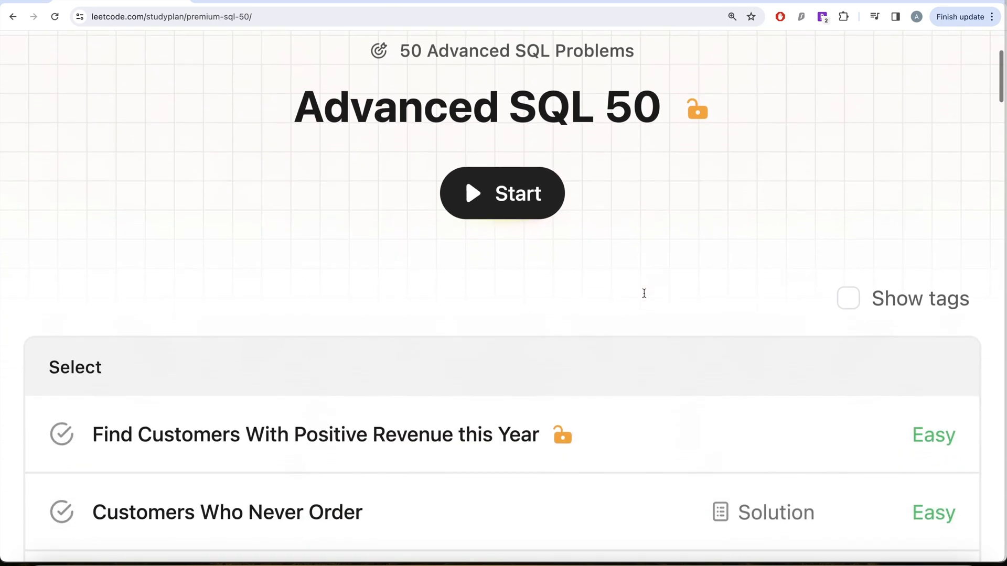
{"action": "scroll", "scroll_direction": "down", "scroll_amount": 3}
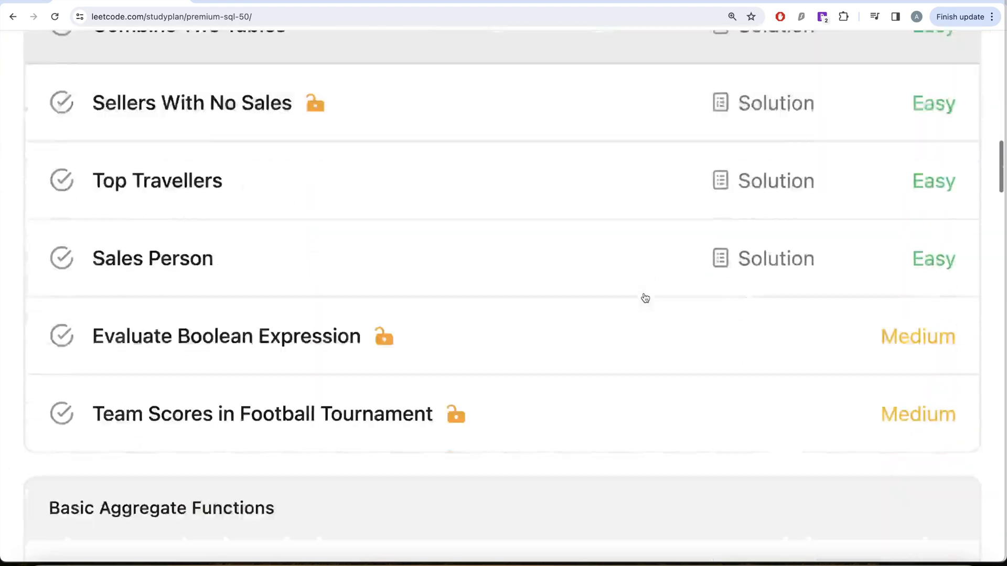
{"action": "scroll", "scroll_direction": "down", "scroll_amount": 3}
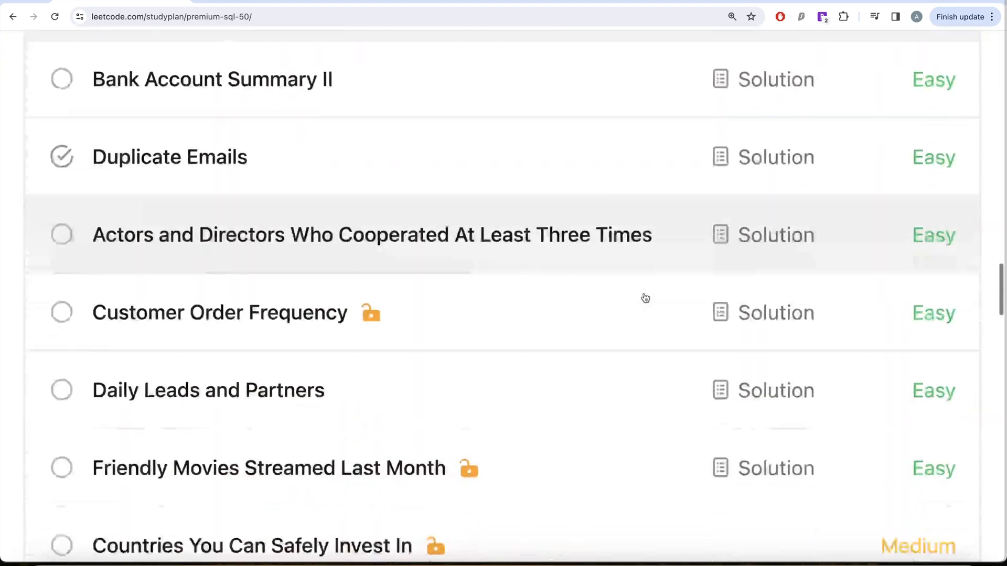
{"action": "scroll", "scroll_direction": "down", "scroll_amount": 3}
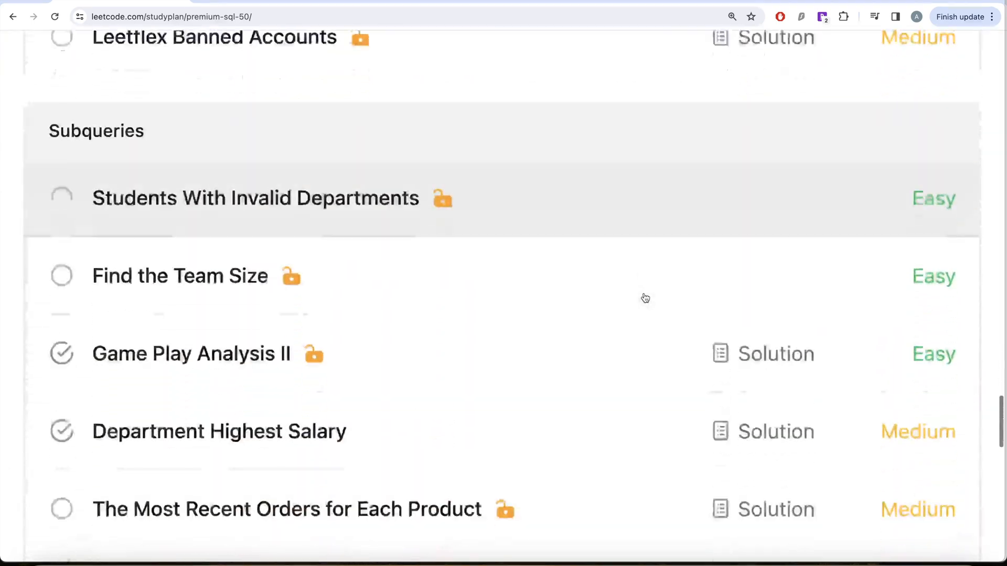
{"action": "scroll", "scroll_direction": "down", "scroll_amount": 3}
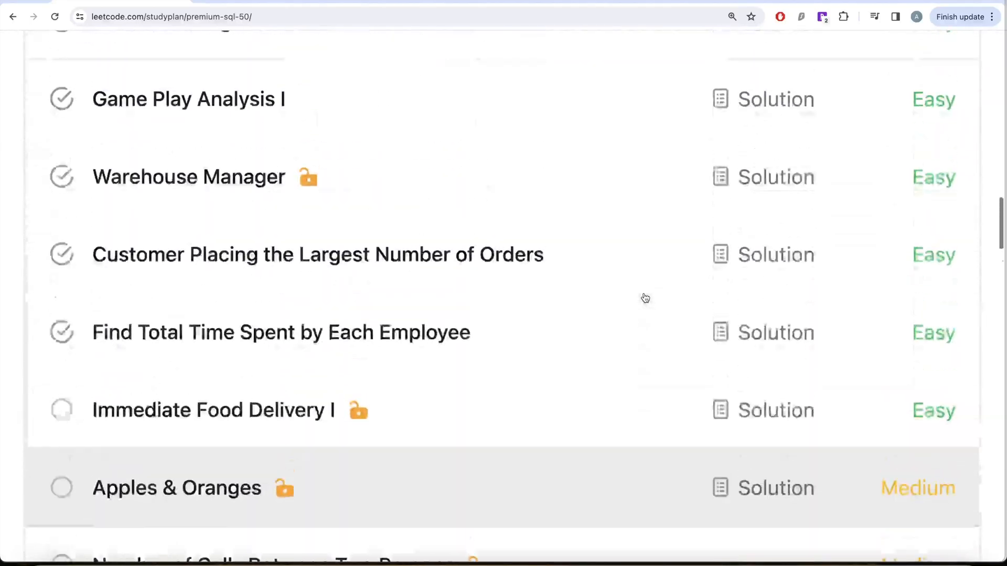
{"action": "scroll", "scroll_direction": "down", "scroll_amount": 3}
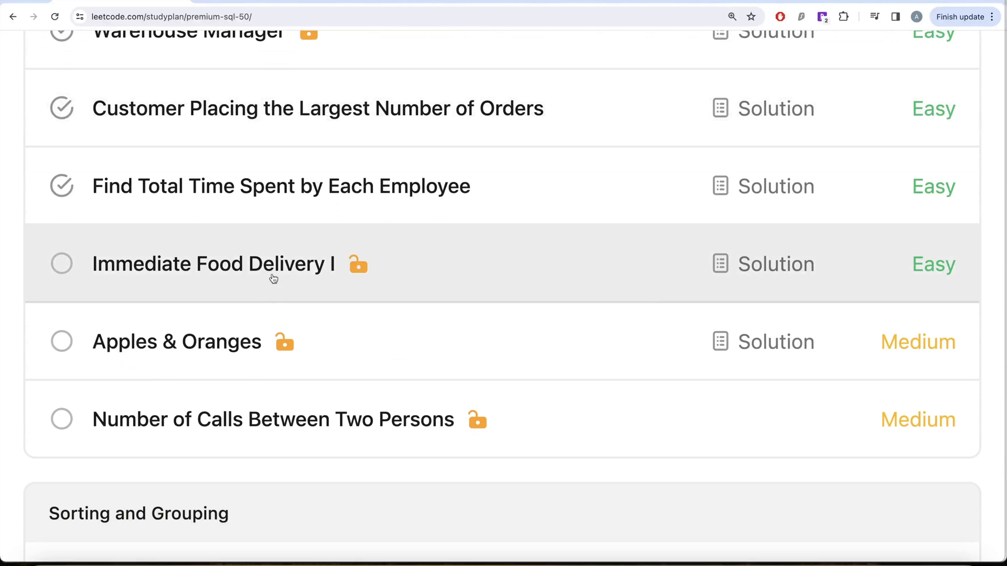
{"action": "mouse_move", "coordinate": [325, 276]}
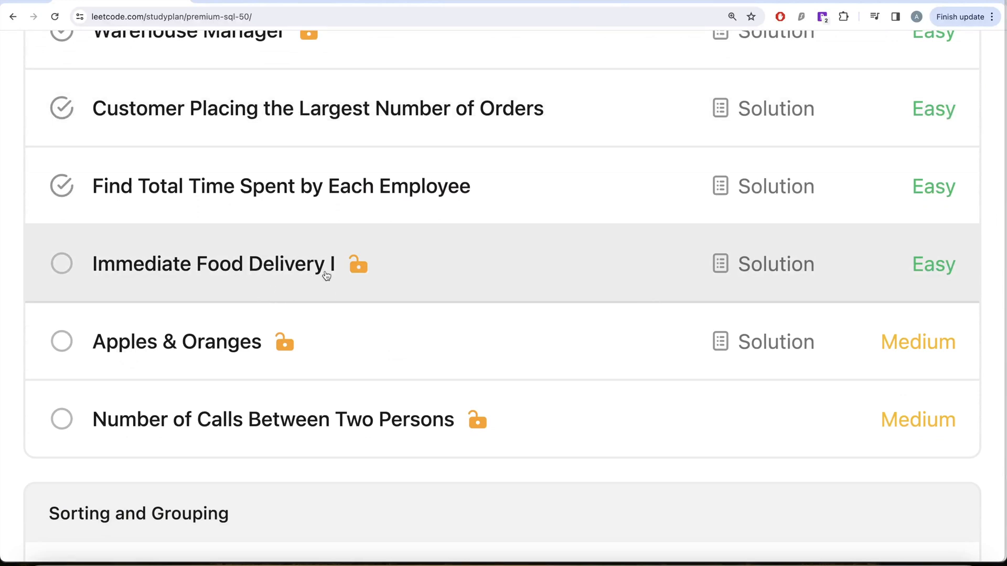
Open Immediate Food Delivery I and read the Delivery schema and immediate-order definition.
{"action": "left_click", "coordinate": [212, 264]}
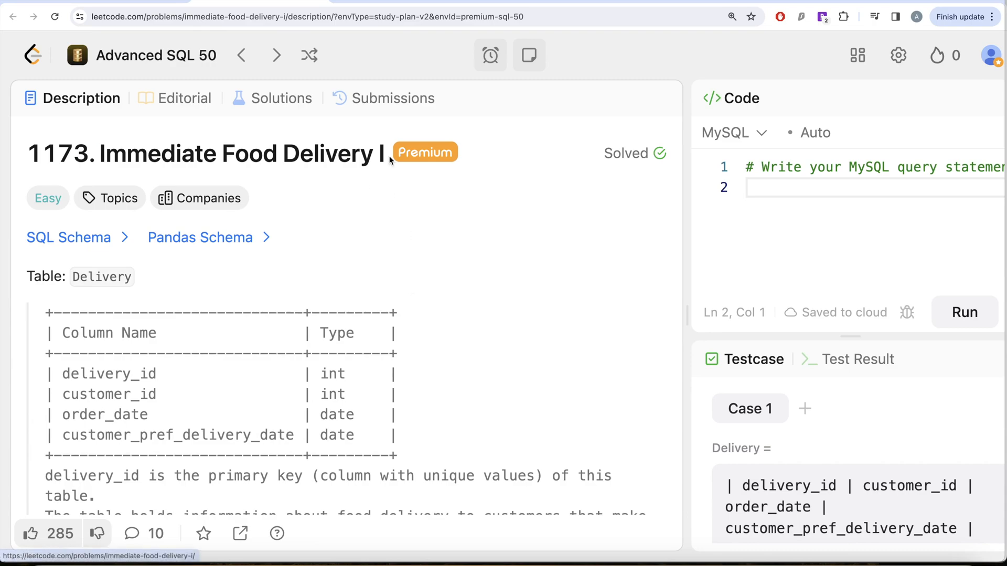
{"action": "scroll", "scroll_direction": "down", "scroll_amount": 3}
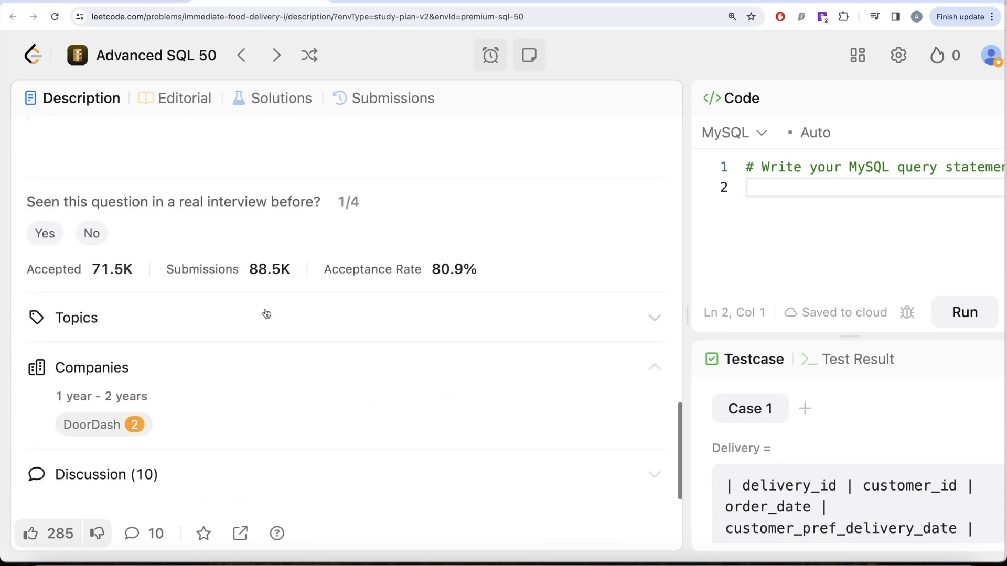
{"action": "scroll", "scroll_direction": "down", "scroll_amount": 3}
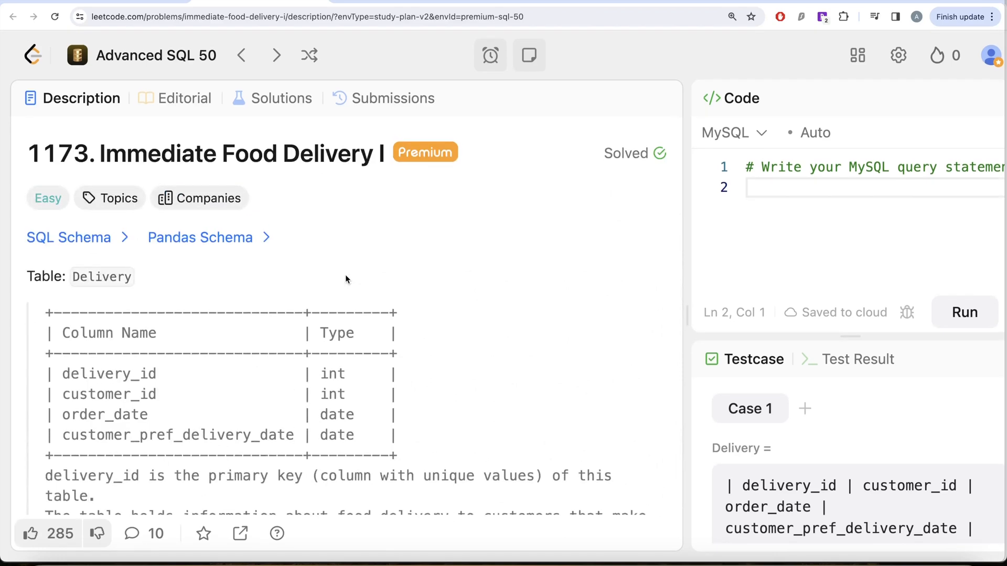
{"action": "scroll", "scroll_direction": "down", "scroll_amount": 3}
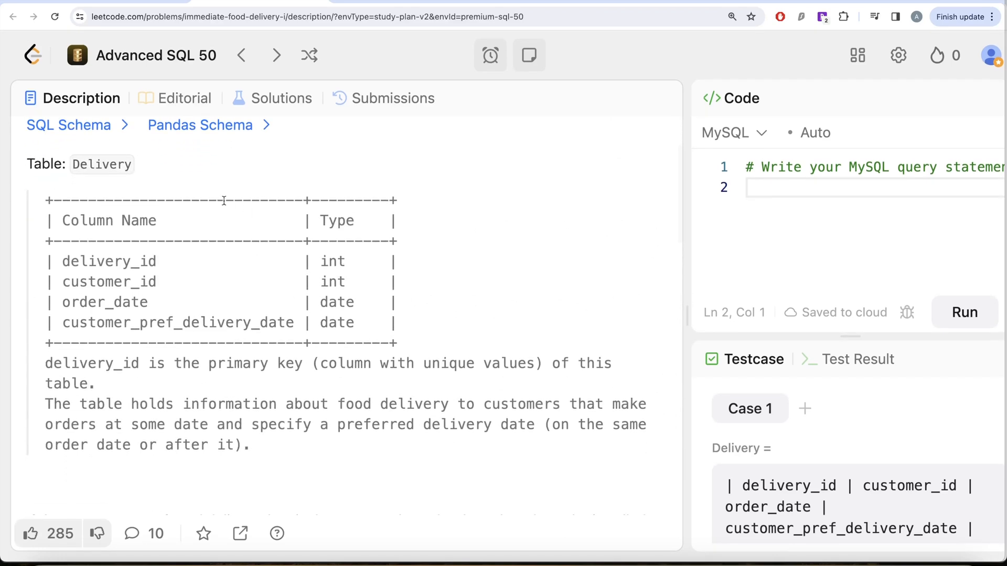
{"action": "mouse_move", "coordinate": [181, 296]}
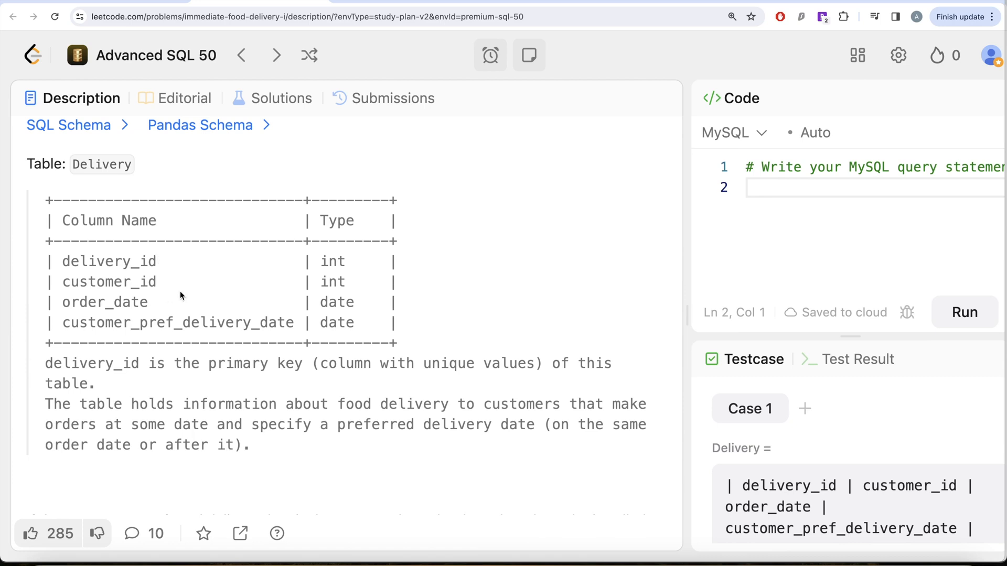
{"action": "mouse_move", "coordinate": [269, 328]}
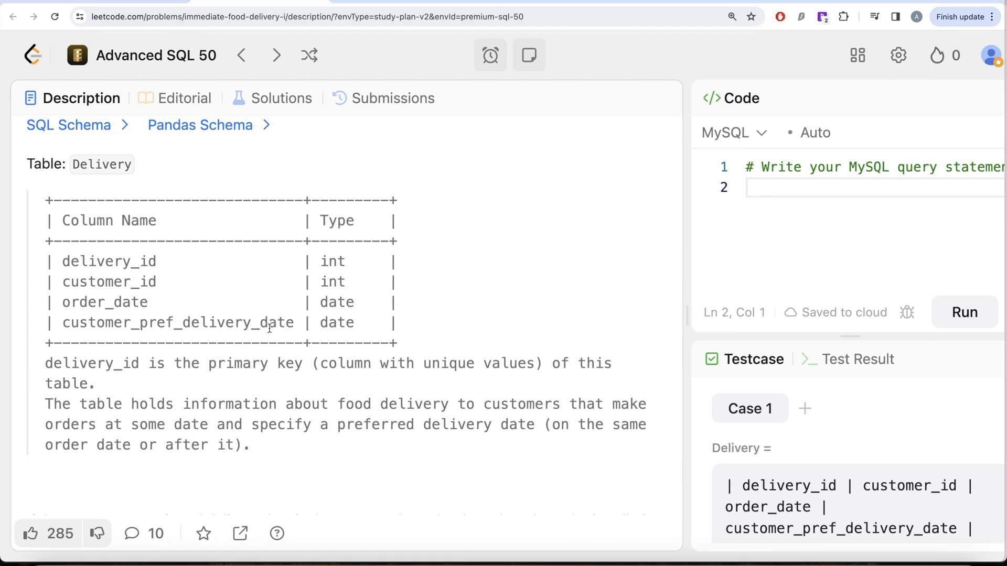
{"action": "scroll", "scroll_direction": "down", "scroll_amount": 3}
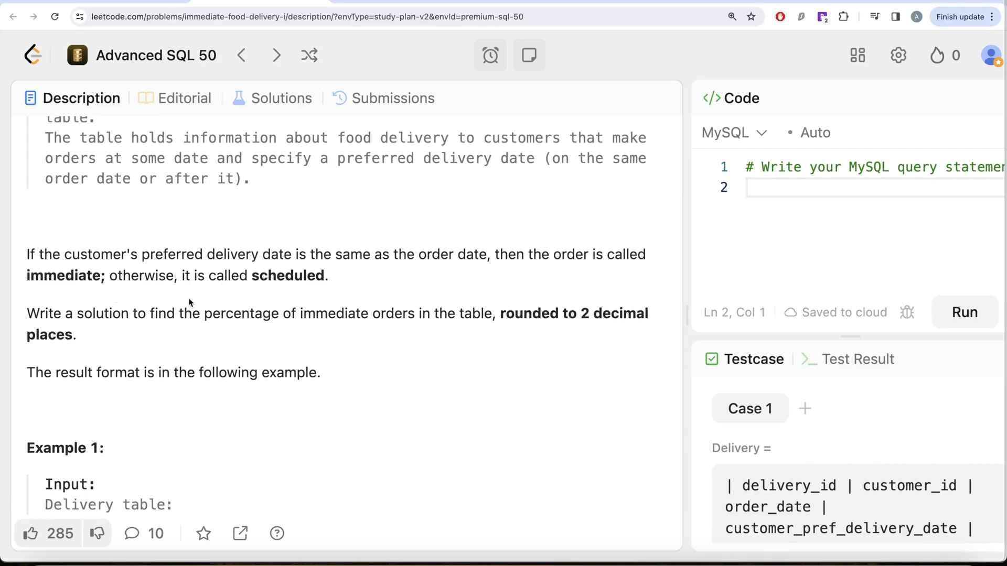
{"action": "scroll", "scroll_direction": "down", "scroll_amount": 3}
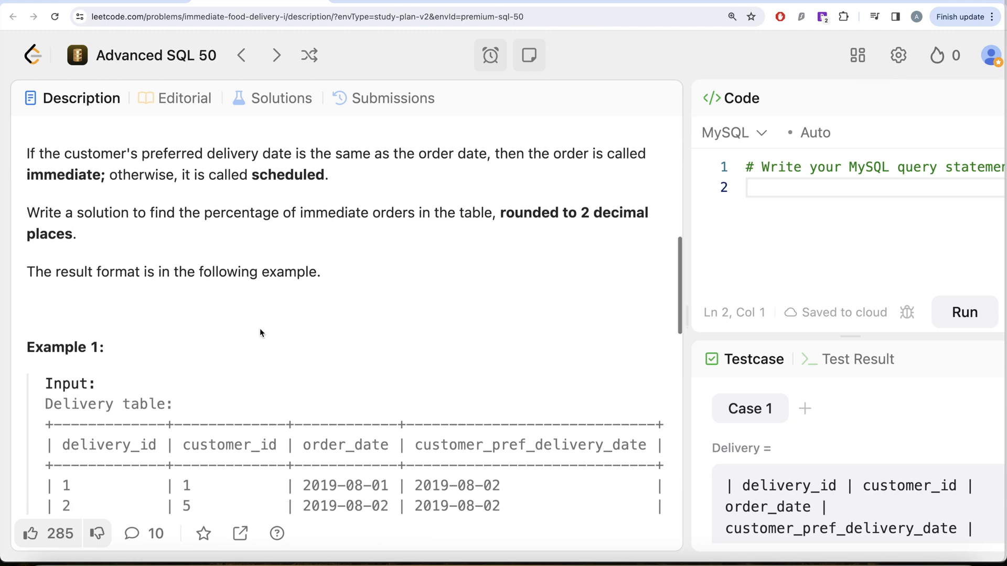
{"action": "scroll", "scroll_direction": "down", "scroll_amount": 3}
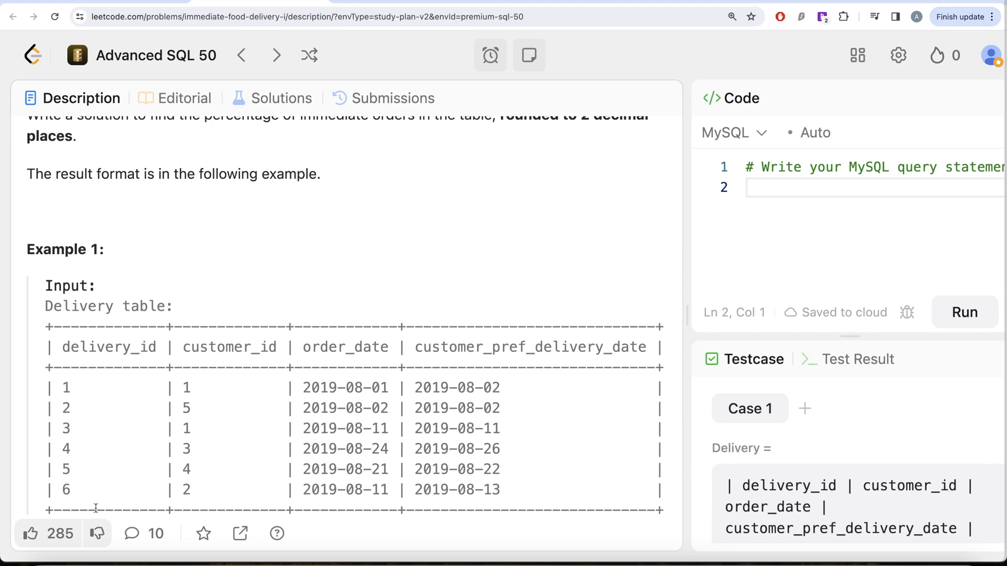
{"action": "mouse_move", "coordinate": [274, 379]}
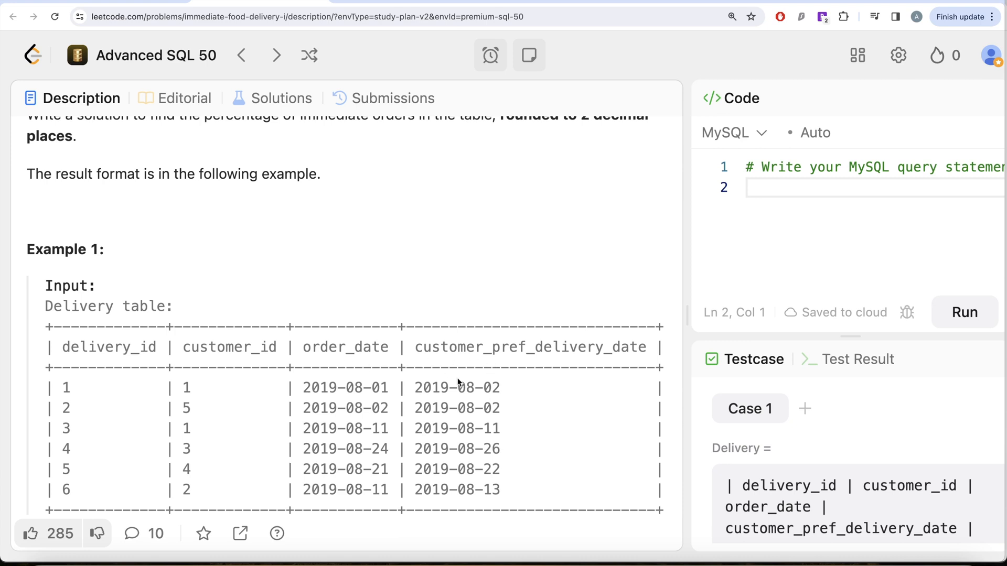
{"action": "mouse_move", "coordinate": [522, 384]}
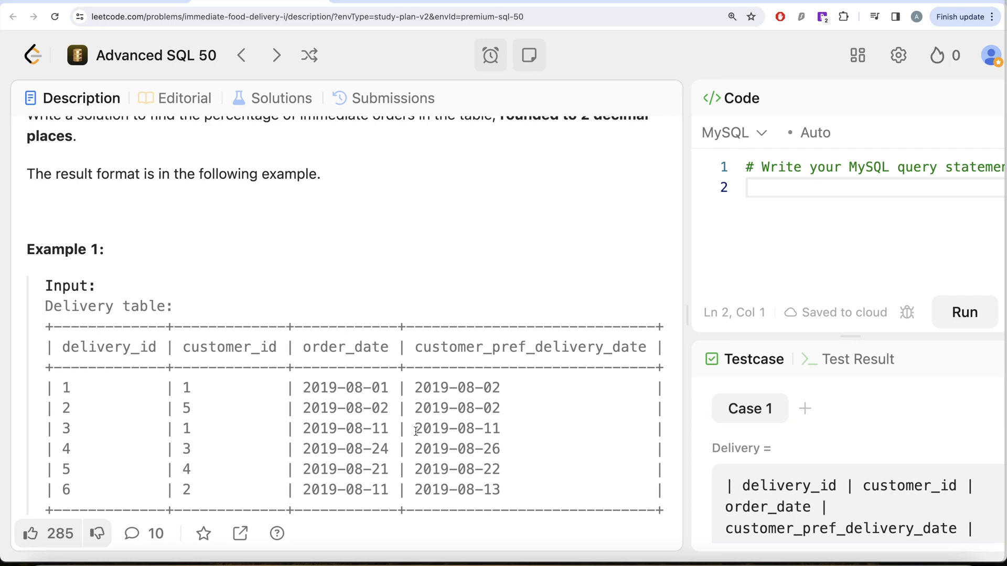
{"action": "mouse_move", "coordinate": [469, 371]}
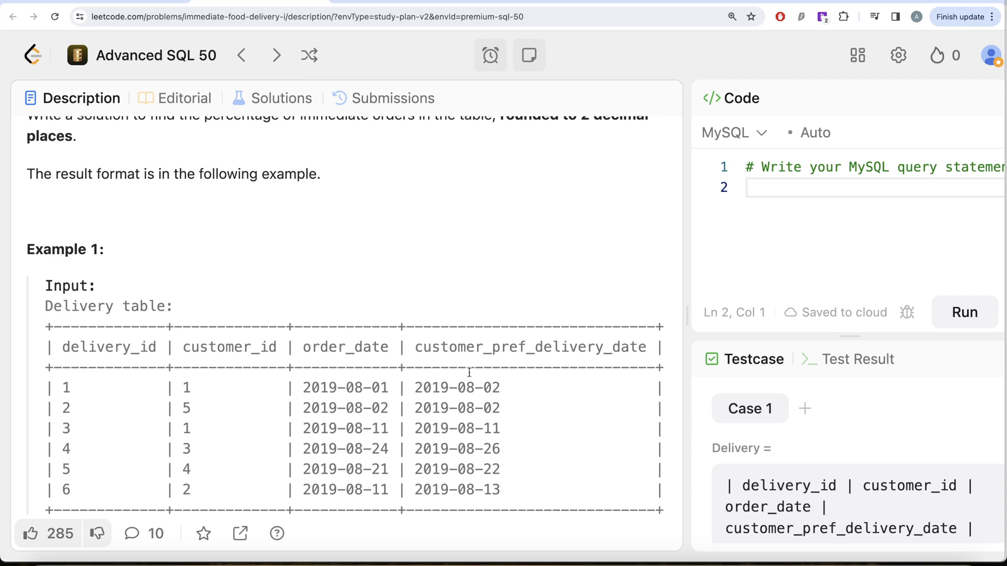
{"action": "scroll", "scroll_direction": "down", "scroll_amount": 3}
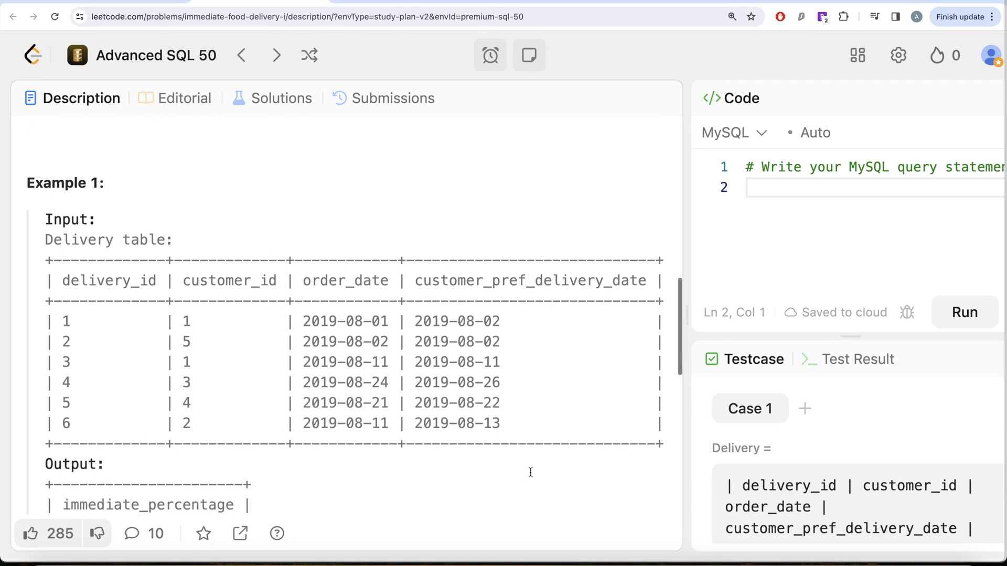
{"action": "scroll", "scroll_direction": "down", "scroll_amount": 3}
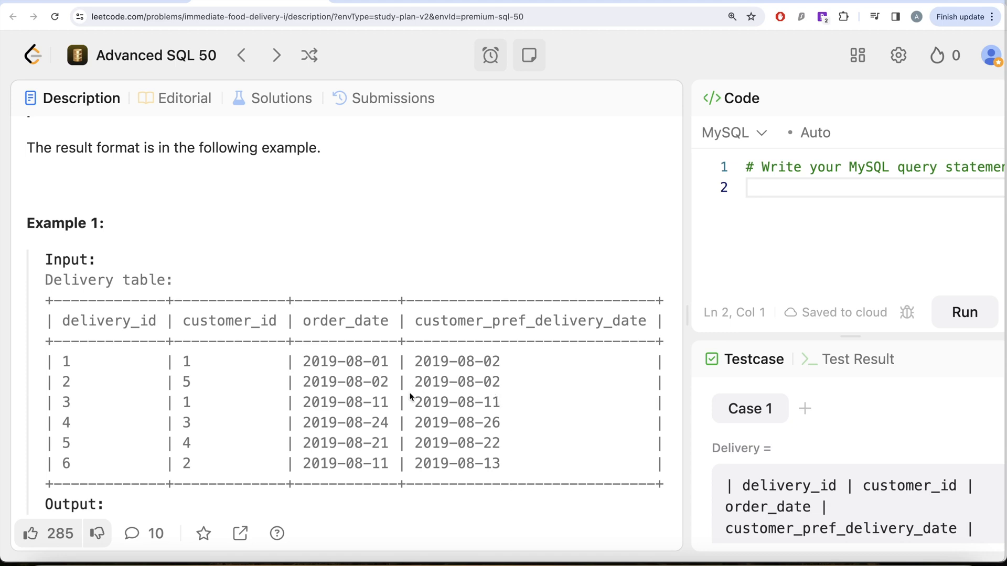
{"action": "mouse_move", "coordinate": [411, 397]}
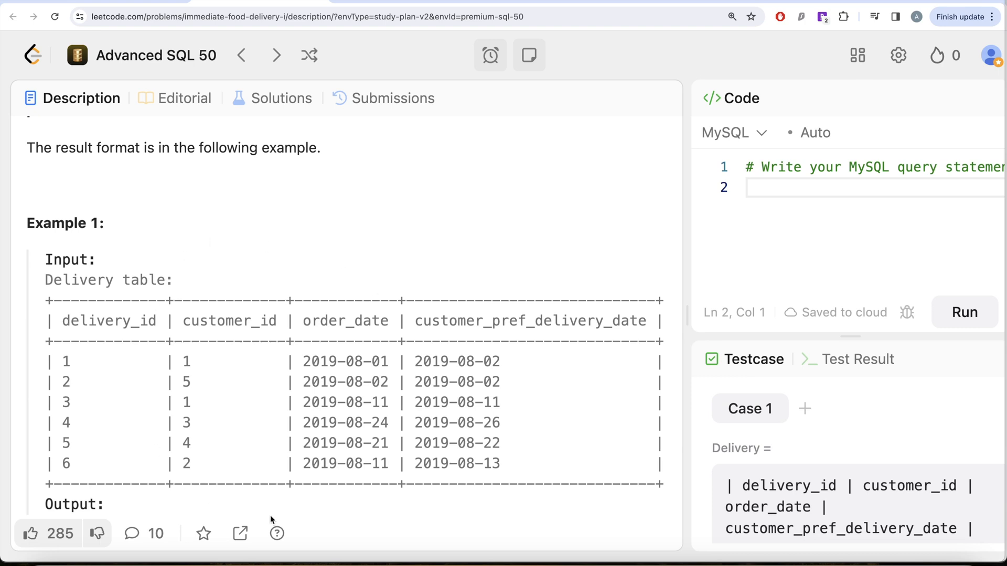
{"action": "mouse_move", "coordinate": [213, 288]}
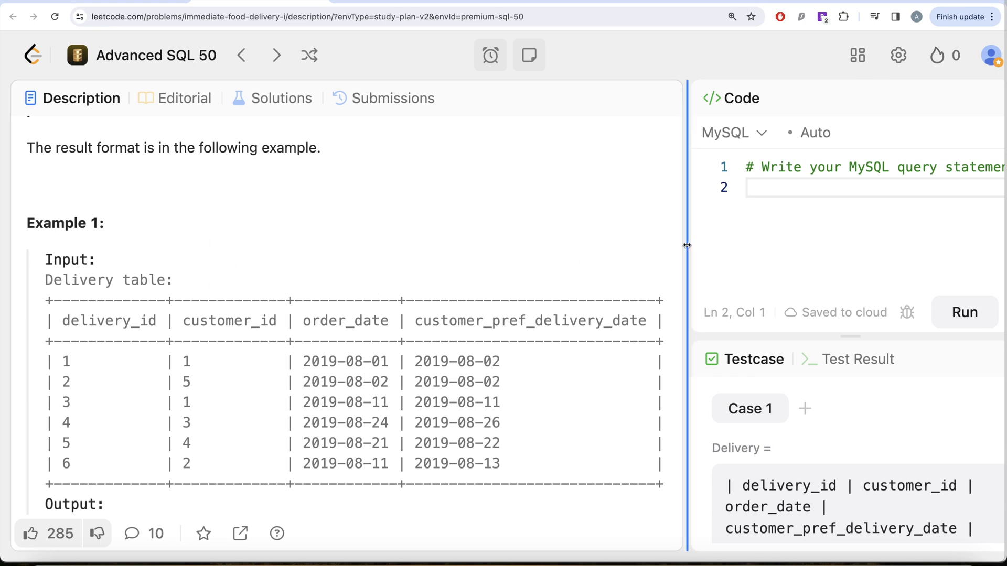
Widen the editor and write SELECT on the line above FROM Delivery.
{"action": "left_click_drag", "start_coordinate": [685, 245], "coordinate": [451, 248]}
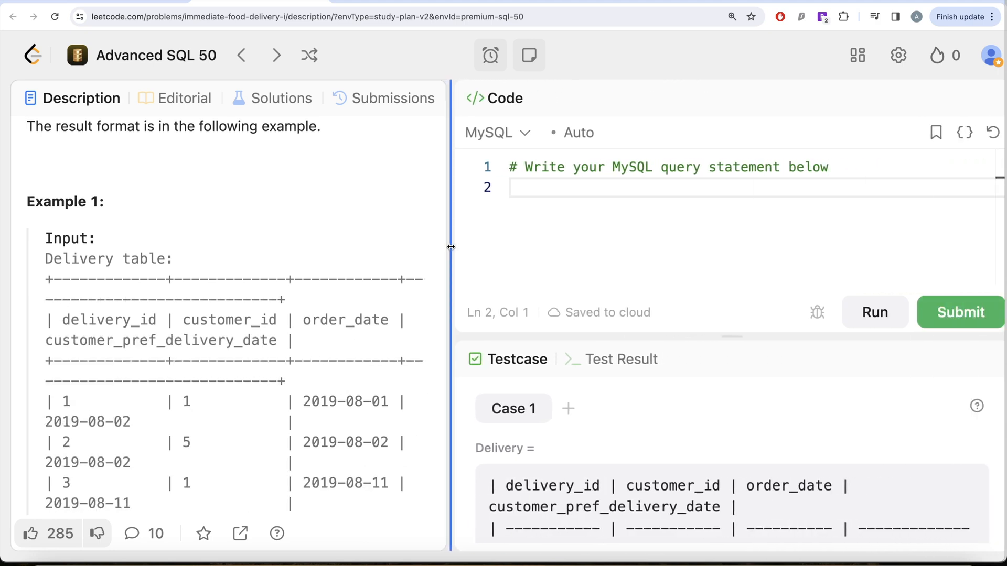
{"action": "type", "text": "FROM Delive"}
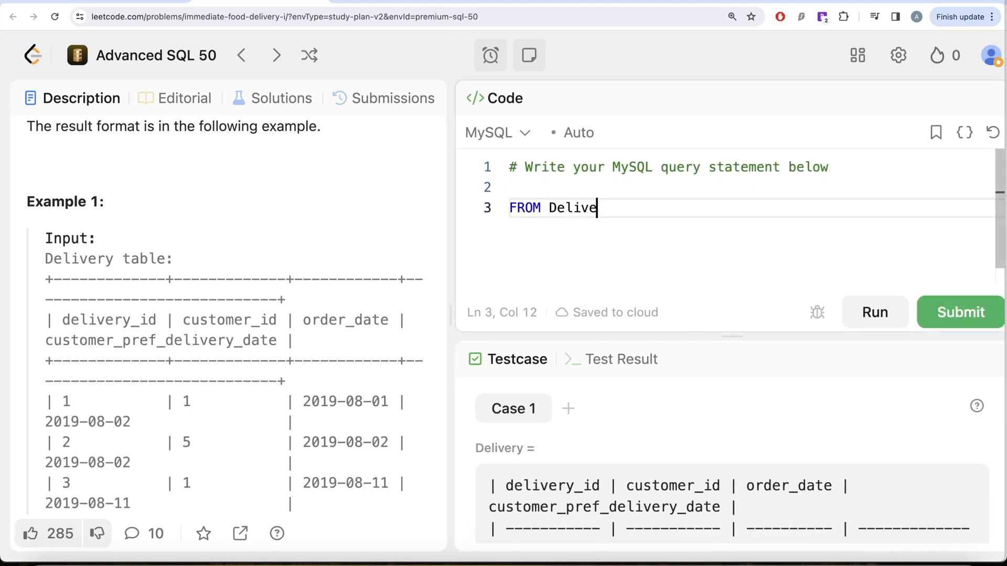
{"action": "type", "text": "ry"}
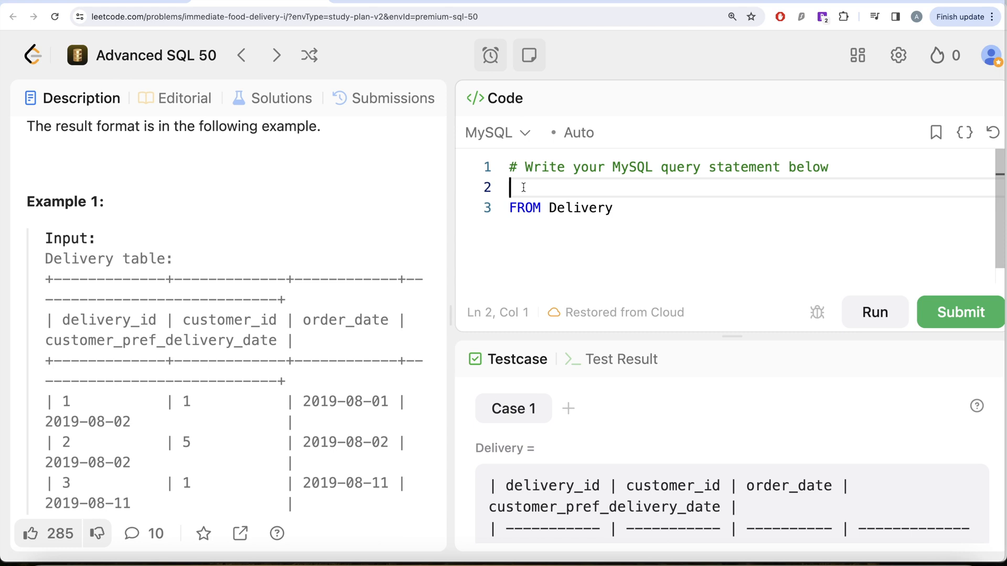
{"action": "type", "text": "SE"}
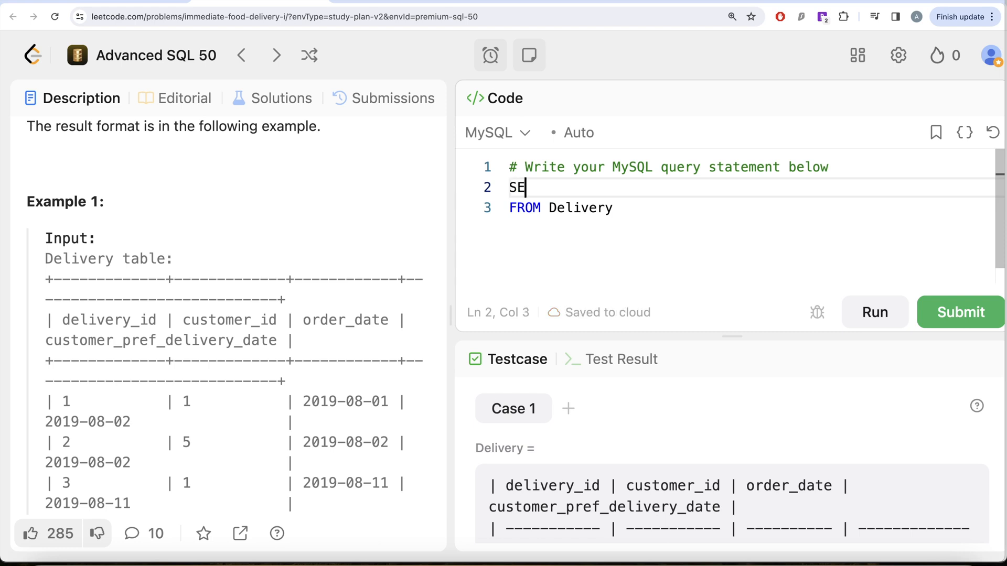
{"action": "type", "text": "LECT"}
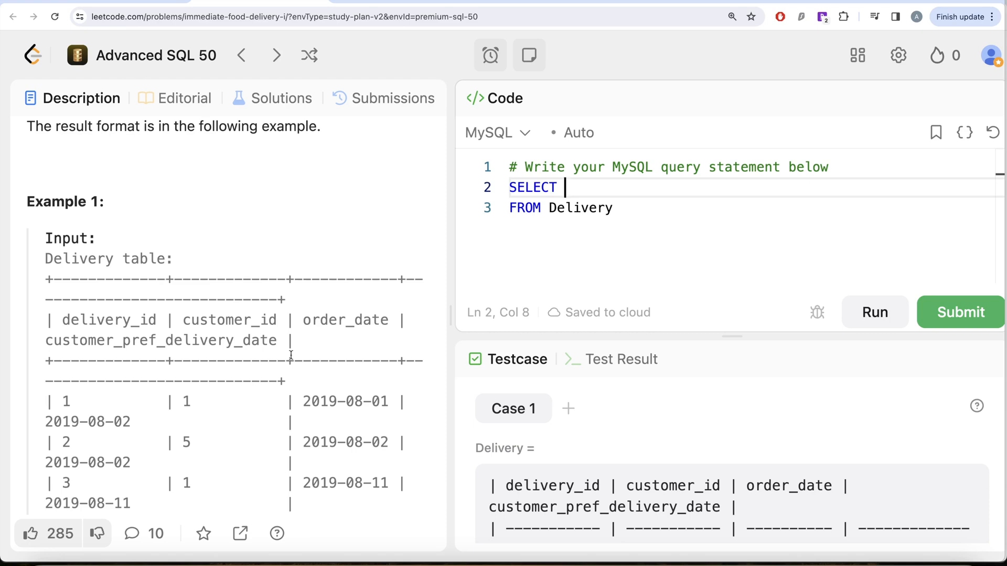
{"action": "mouse_move", "coordinate": [305, 345]}
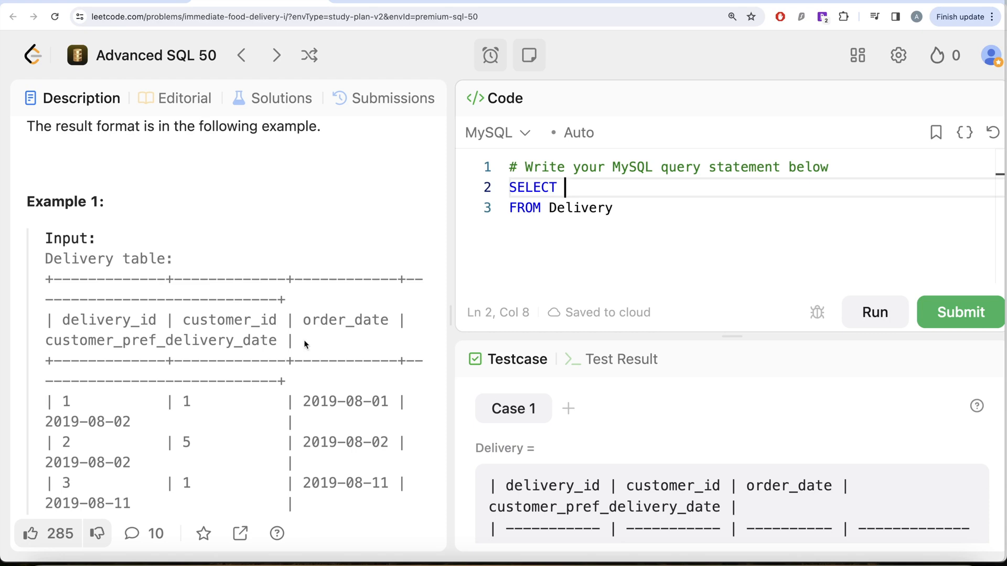
{"action": "left_click_drag", "start_coordinate": [450, 302], "coordinate": [668, 302]}
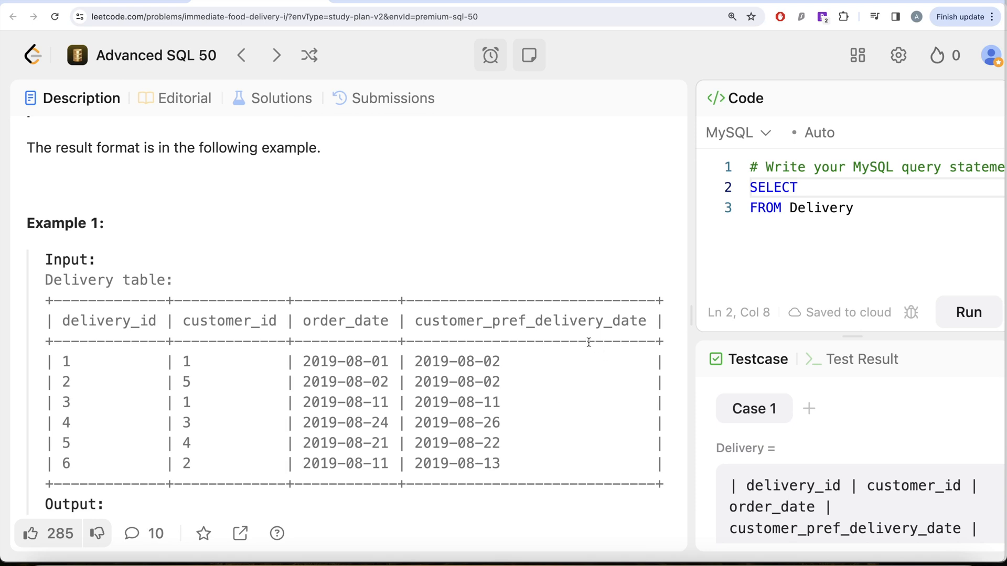
{"action": "mouse_move", "coordinate": [572, 380]}
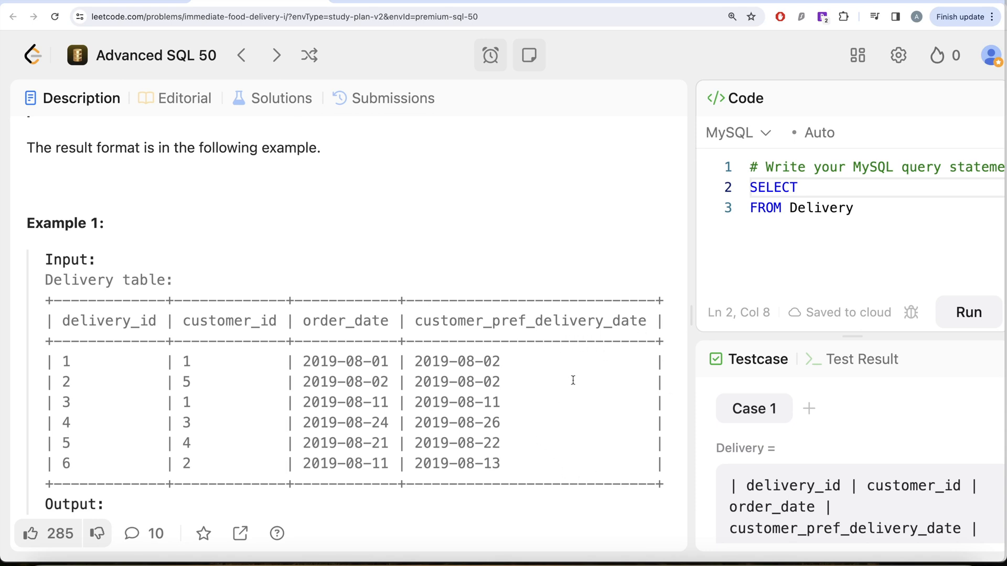
{"action": "mouse_move", "coordinate": [562, 454]}
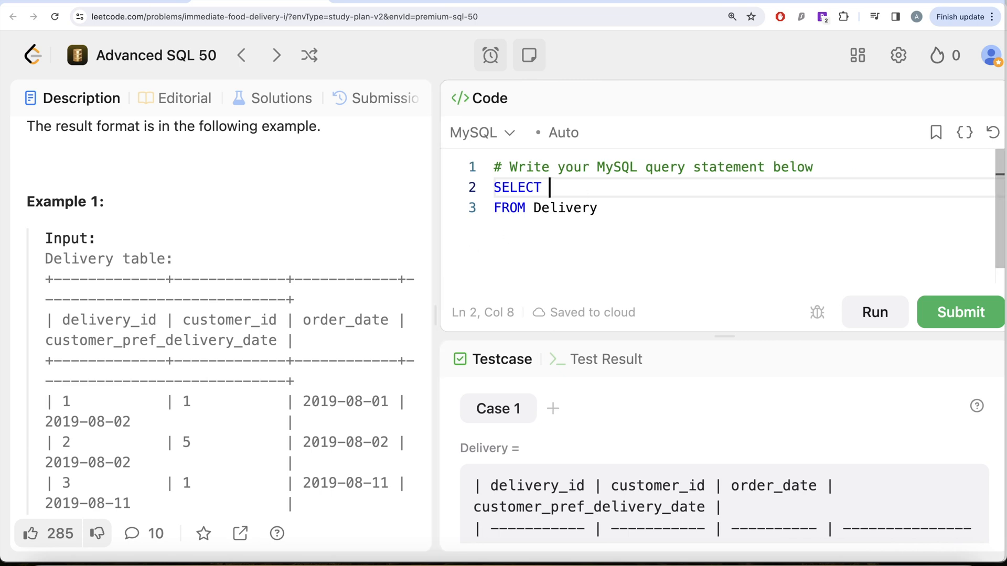
Select SUM(IF(order_date = customer_pref_delivery_date, 1, 0)) to count immediate orders.
{"action": "type", "text": "IF(order)"}
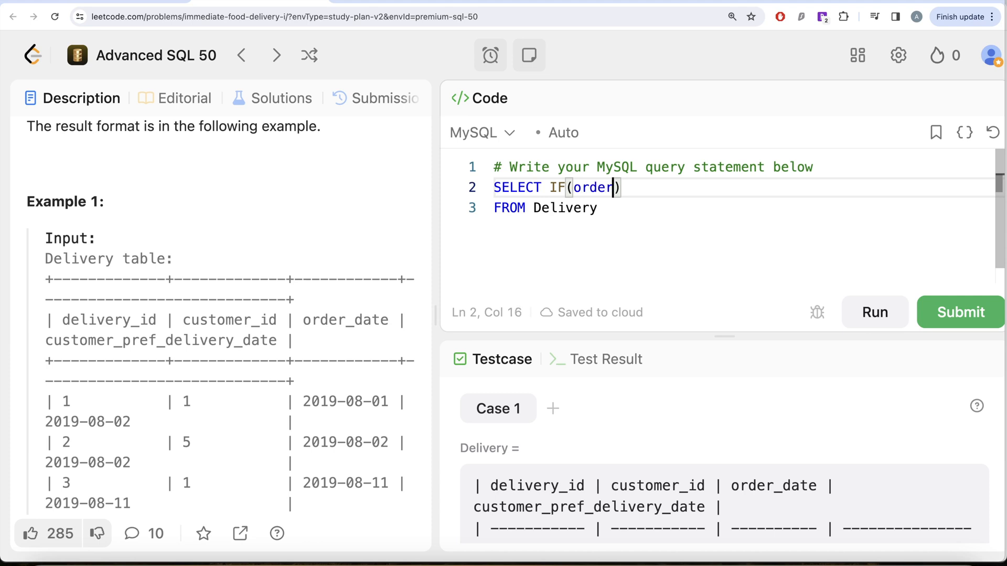
{"action": "type", "text": "_date"}
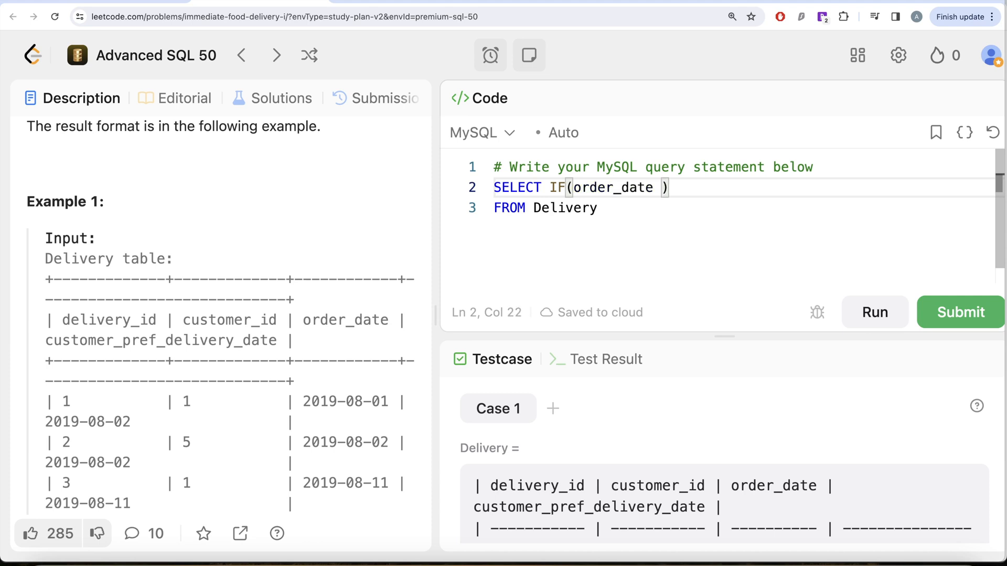
{"action": "type", "text": "="}
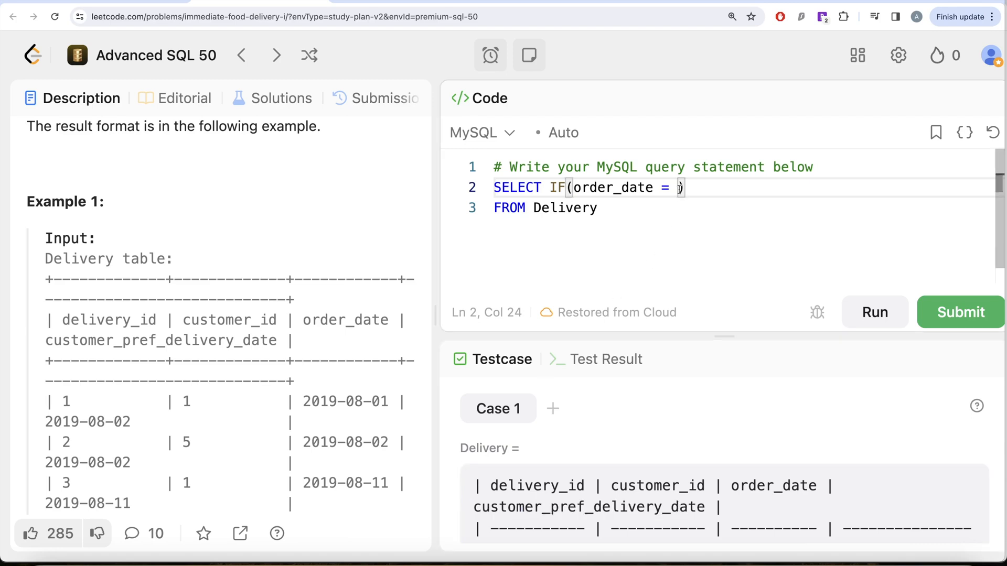
{"action": "type", "text": "customer_pref_delivery_date,"}
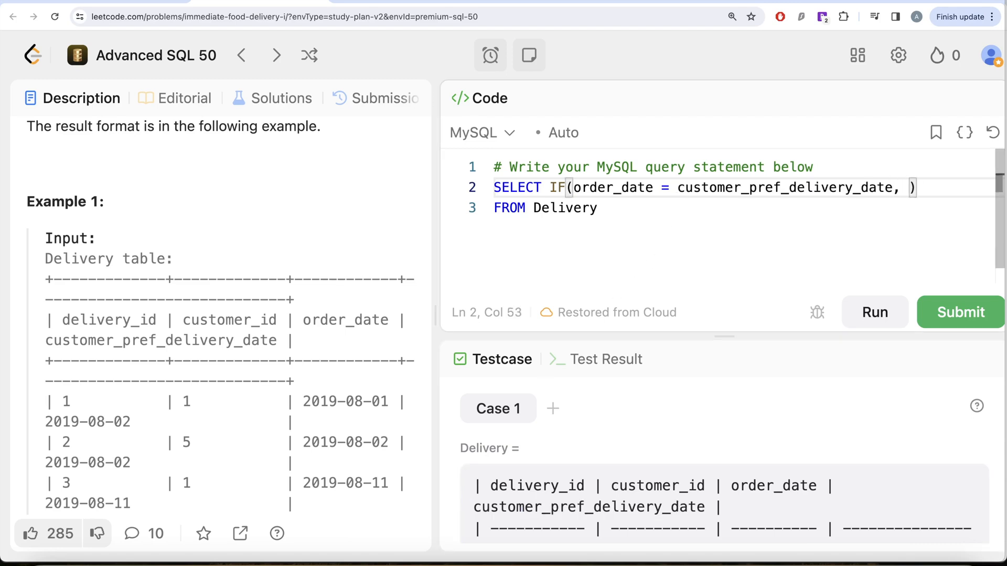
{"action": "type", "text": "1"}
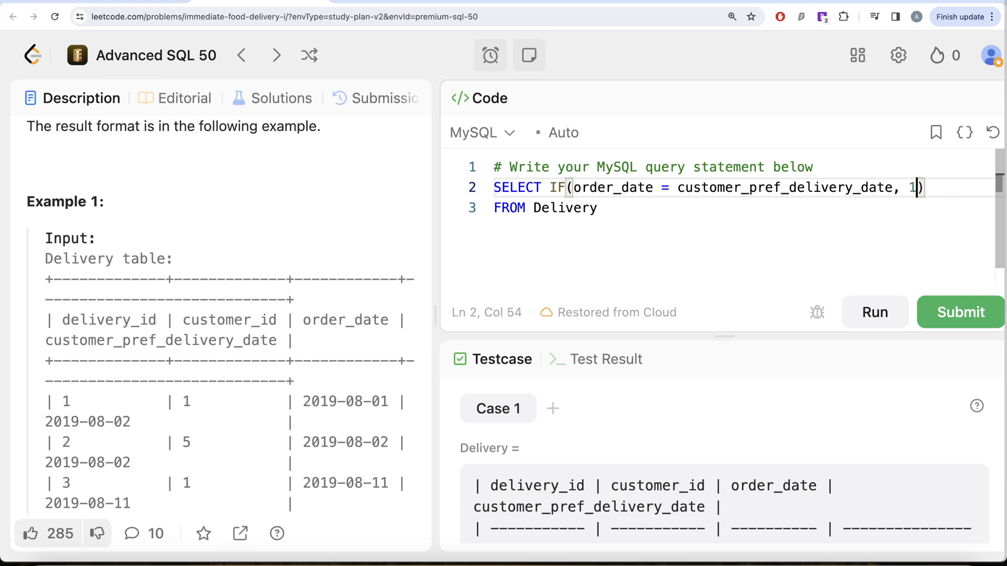
{"action": "type", "text": ", 0"}
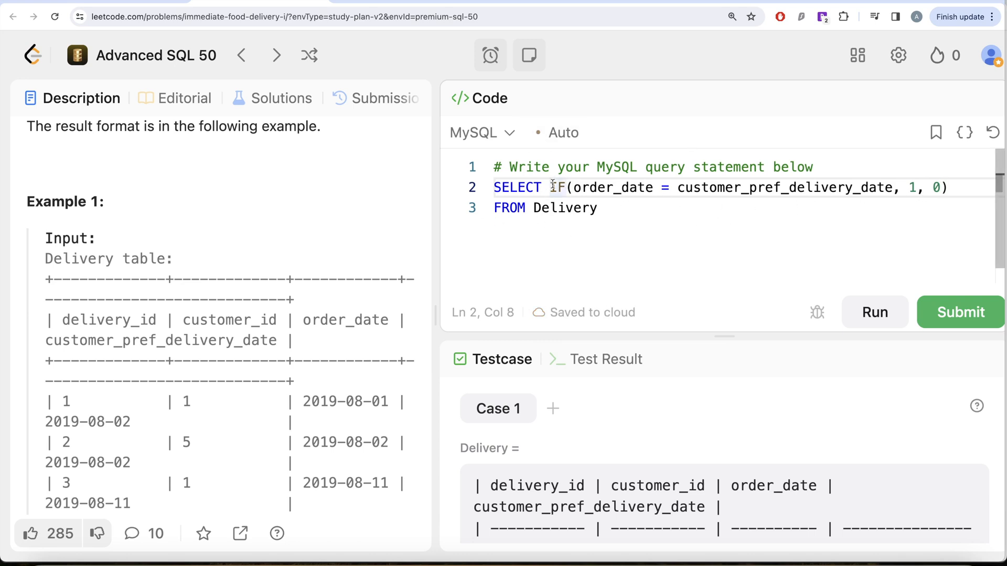
{"action": "type", "text": "SUM("}
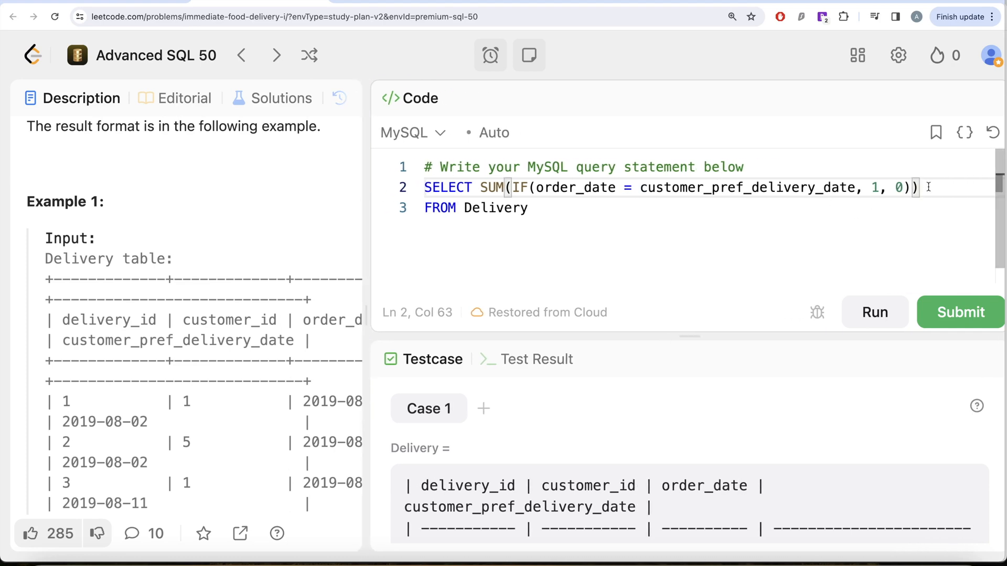
Wrap the sum as ROUND(SUM(...)/COUNT(*)*100, 2) AS, leaving the alias to come.
{"action": "type", "text": "/"}
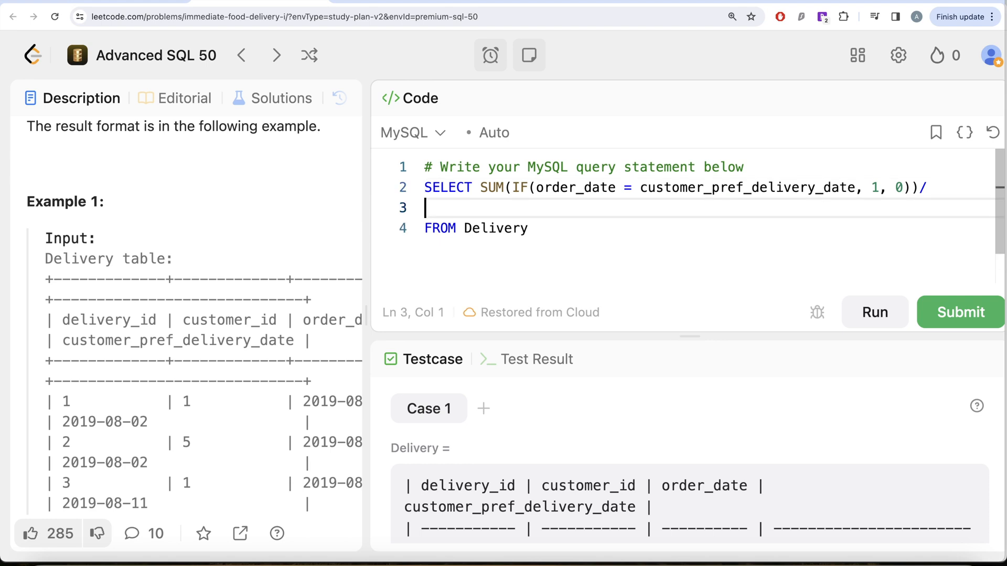
{"action": "type", "text": "co"}
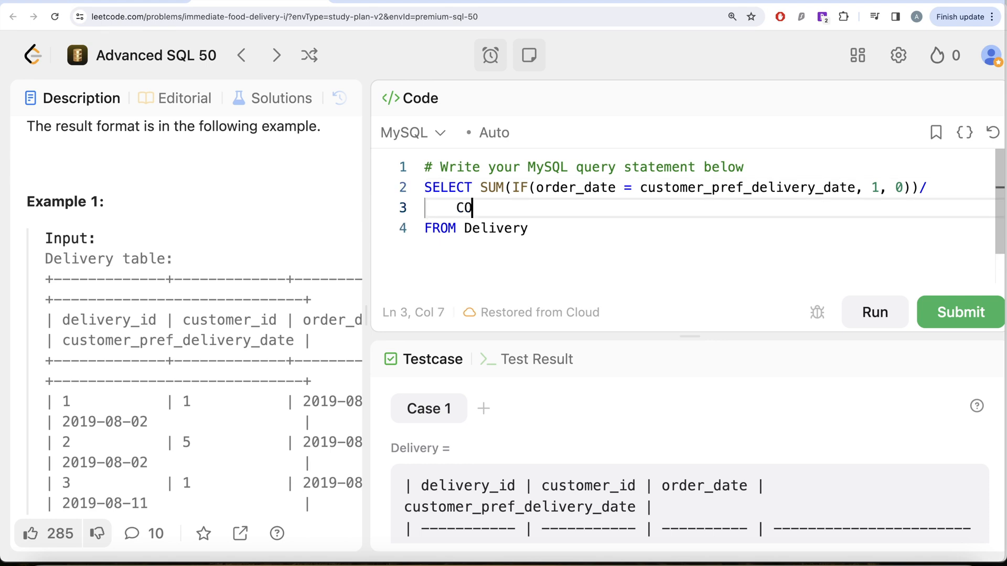
{"action": "type", "text": "UNT(*)"}
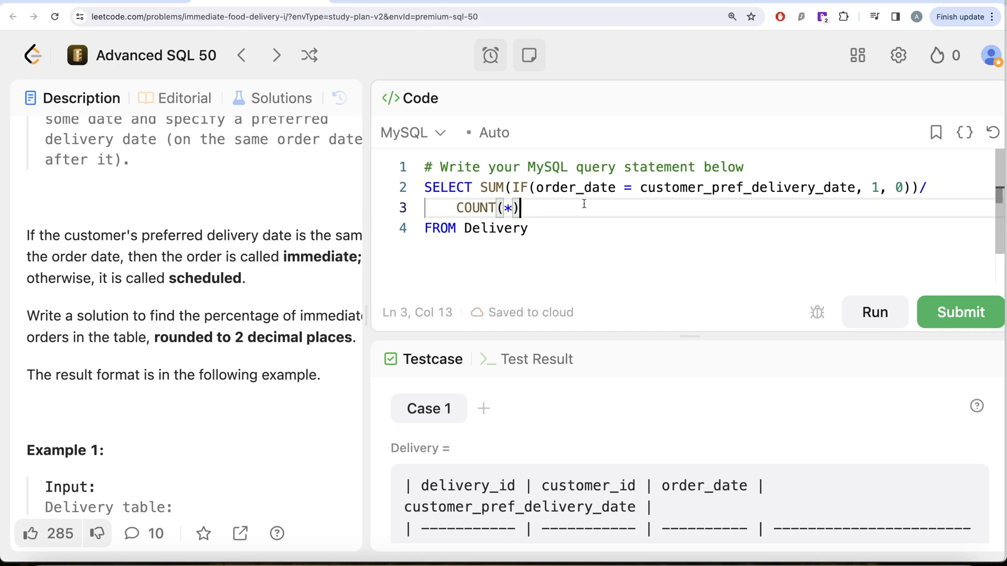
{"action": "type", "text": "*100"}
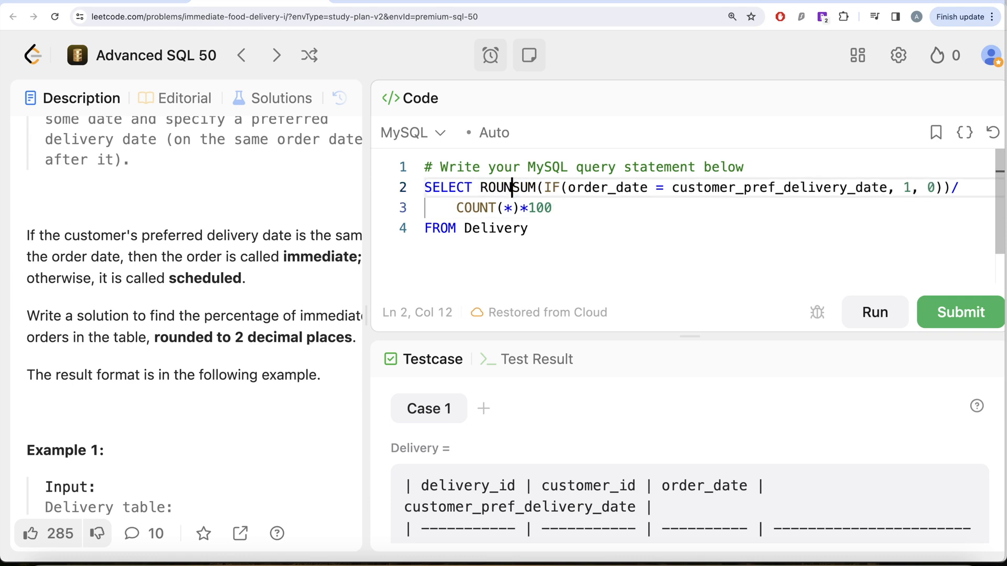
{"action": "type", "text": "D("}
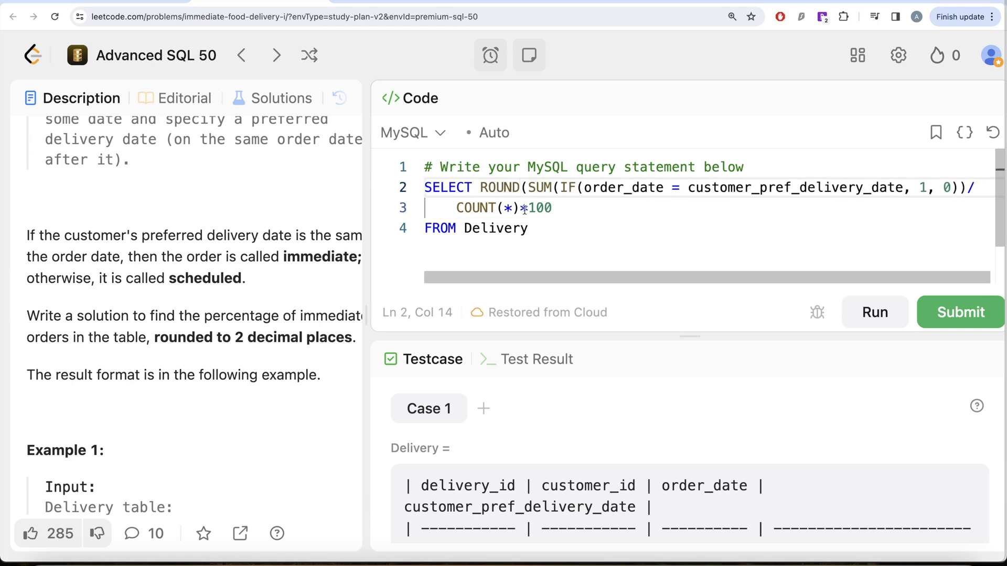
{"action": "type", "text": ",2) AS"}
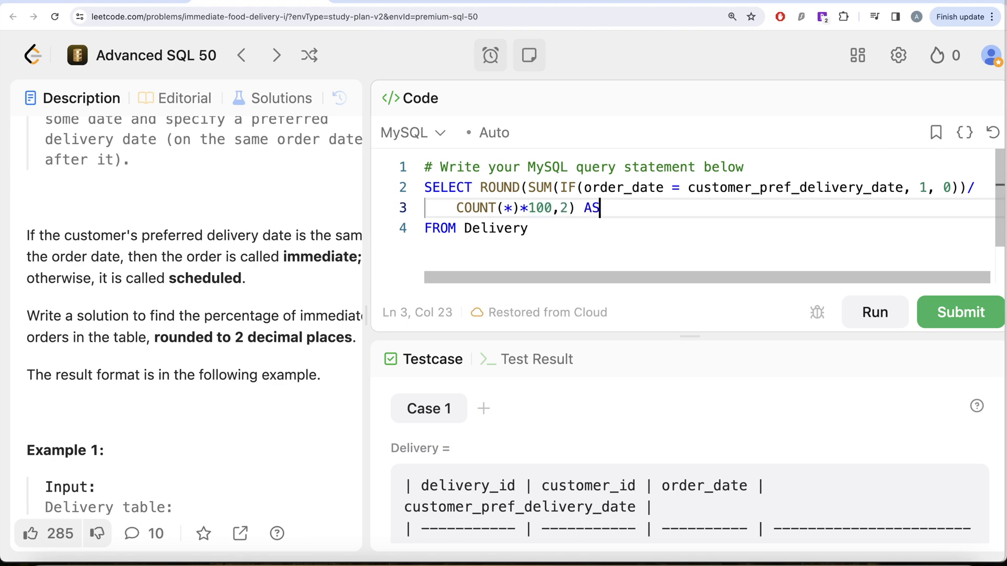
{"action": "scroll", "scroll_direction": "down", "scroll_amount": 3}
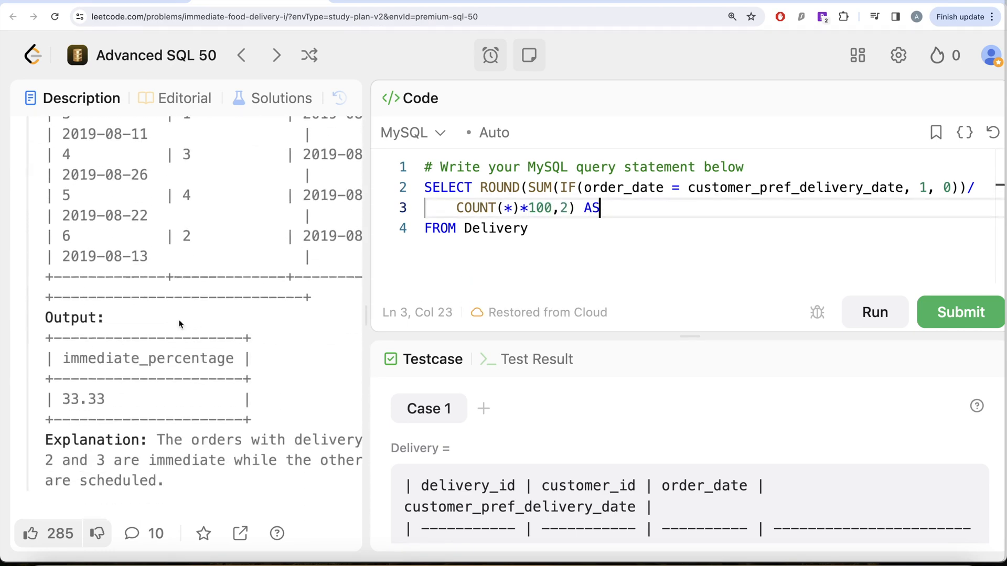
Alias the result immediate_percentage;, run it to match 33.33, and submit for Accepted.
{"action": "double_click", "coordinate": [148, 359]}
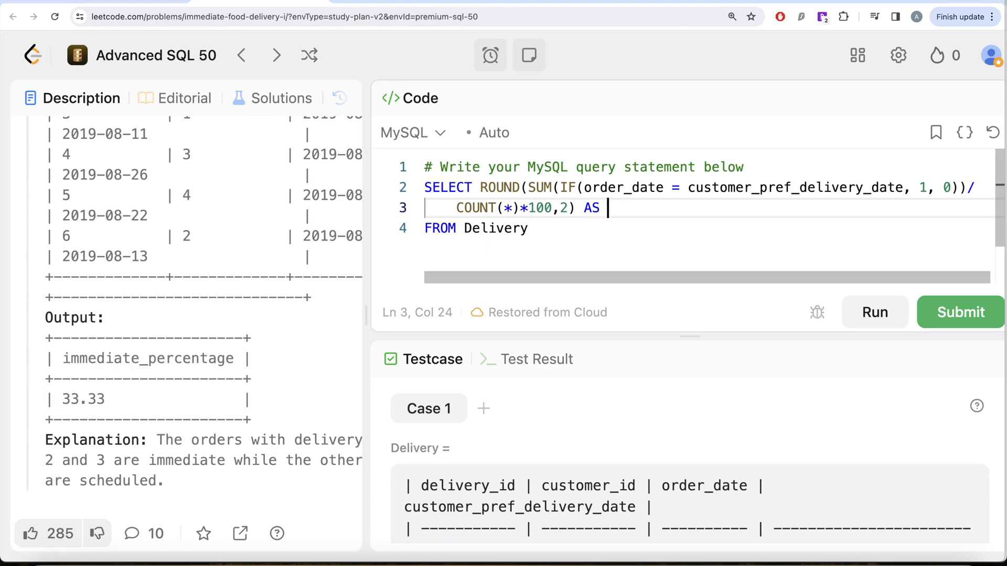
{"action": "type", "text": "immediate_percentage;"}
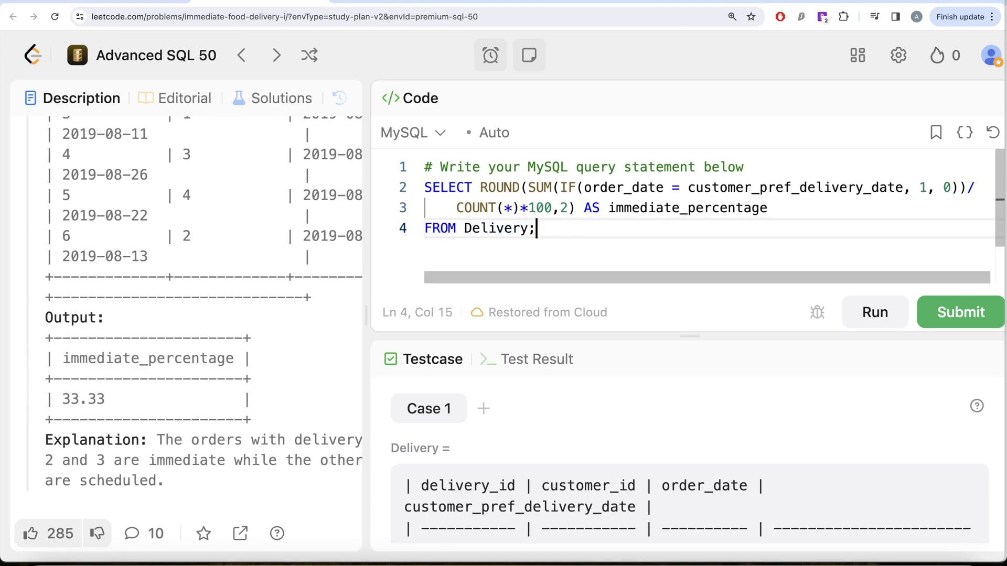
{"action": "left_click", "coordinate": [960, 313]}
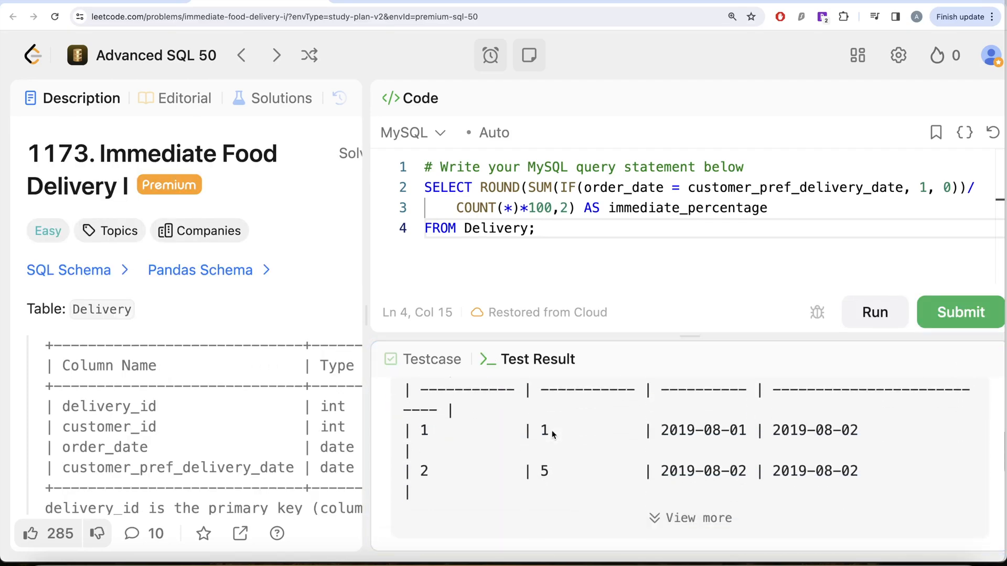
{"action": "left_click", "coordinate": [873, 312]}
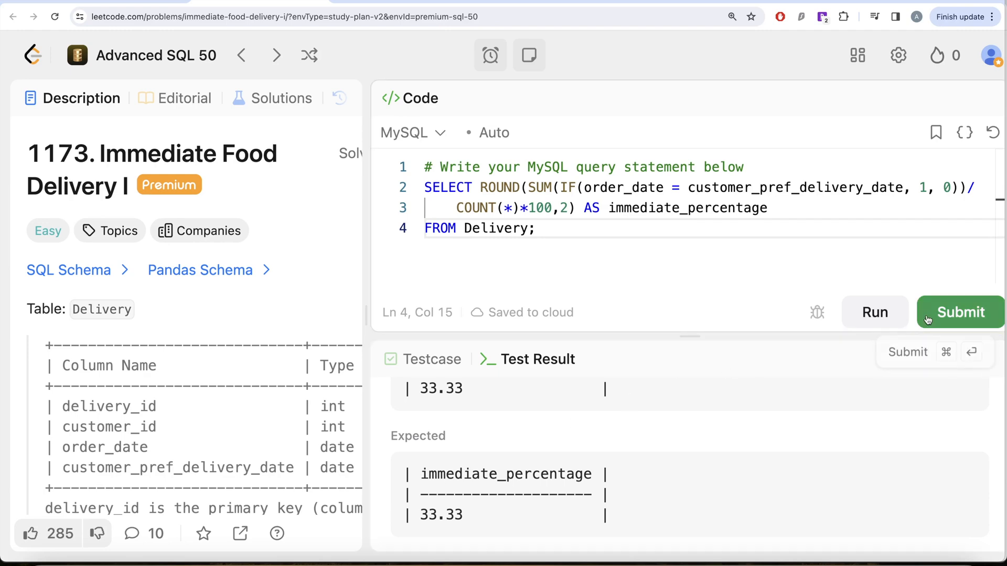
{"action": "left_click", "coordinate": [960, 312]}
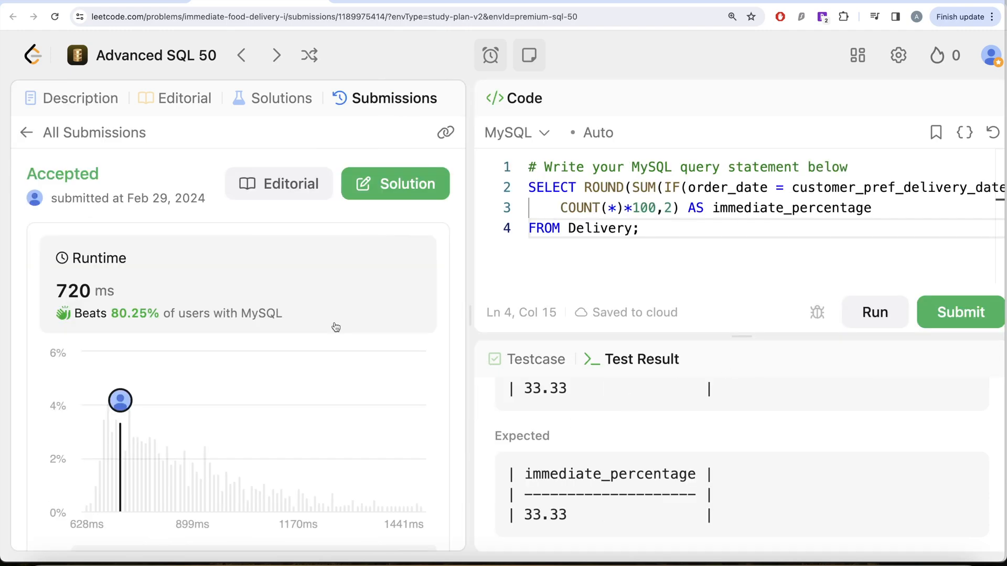
Return to the Description, now marked Solved, and scroll to the immediate-order definition.
{"action": "left_click", "coordinate": [81, 97]}
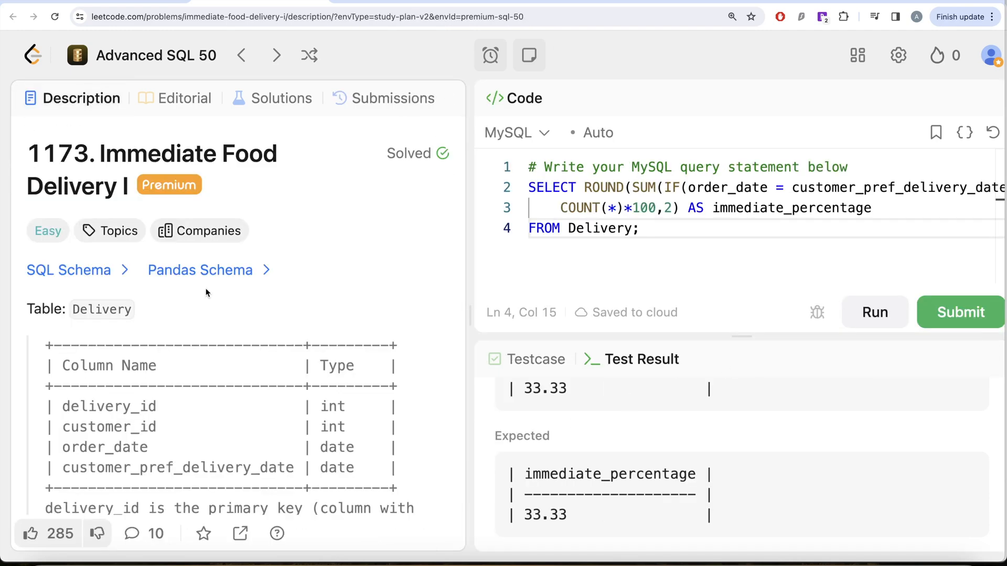
{"action": "scroll", "scroll_direction": "down", "scroll_amount": 3}
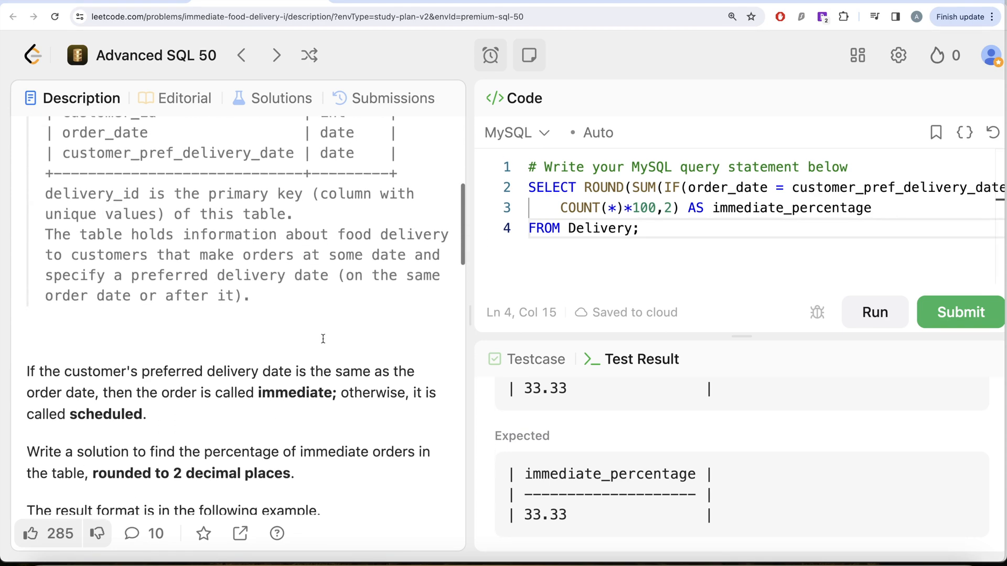
{"action": "scroll", "scroll_direction": "down", "scroll_amount": 3}
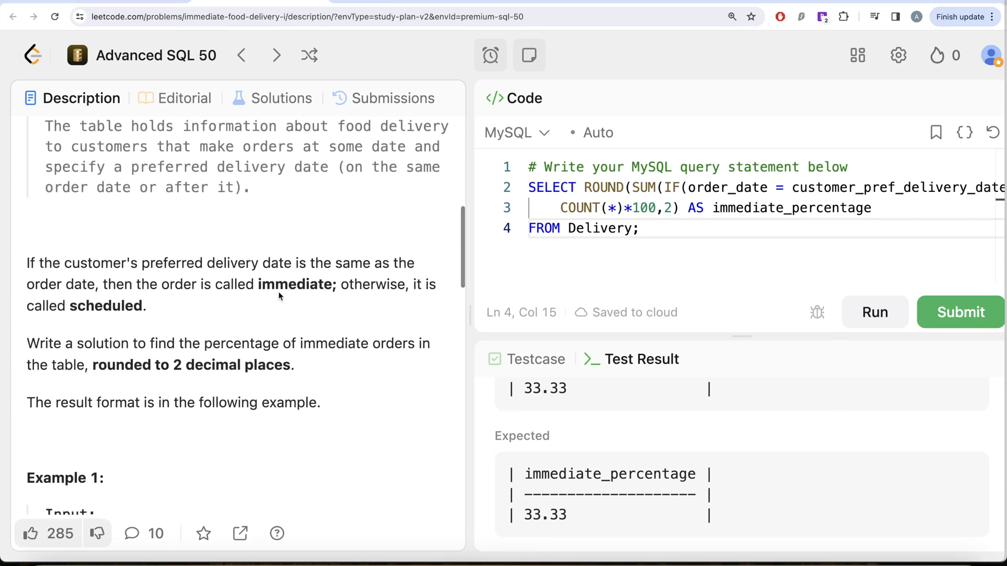